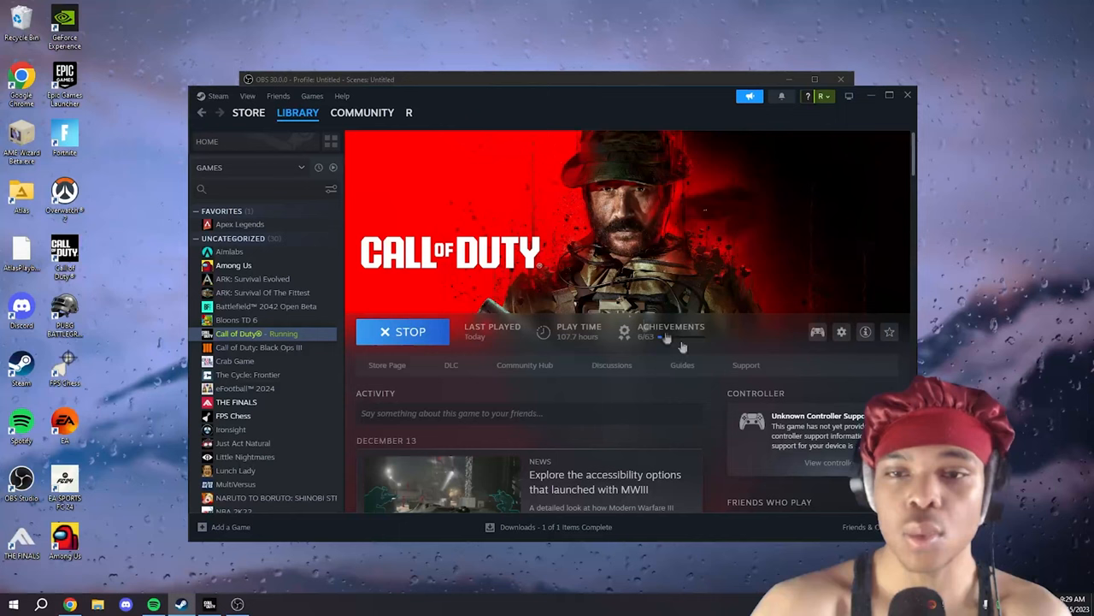
mouse_move(473, 101)
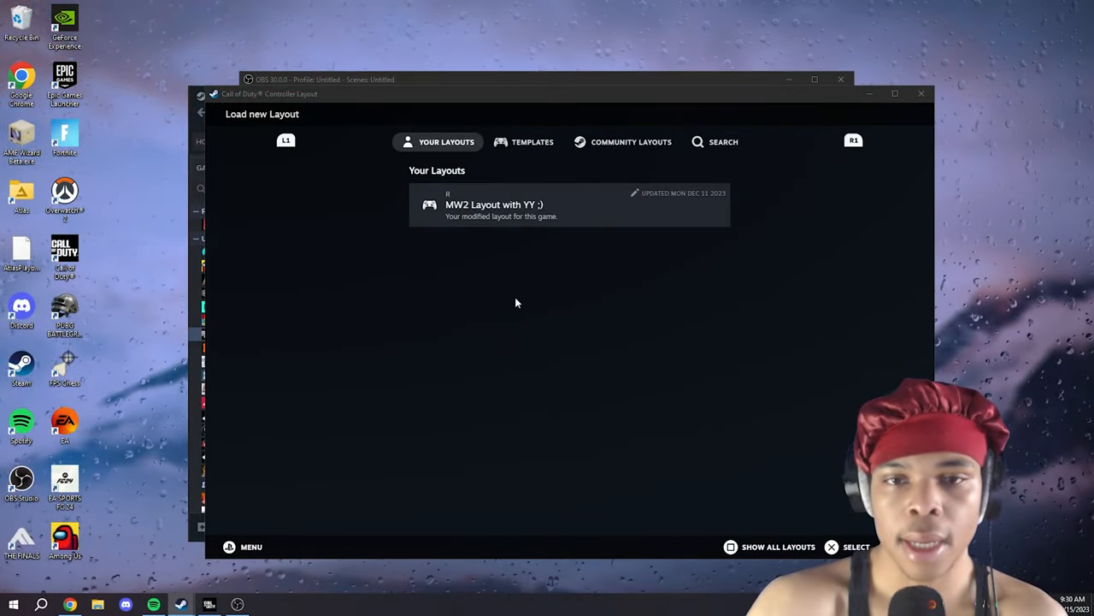
Browse Steam's Call of Duty controller layouts to find the saved 'MW2 Layout with YY'
click(723, 141)
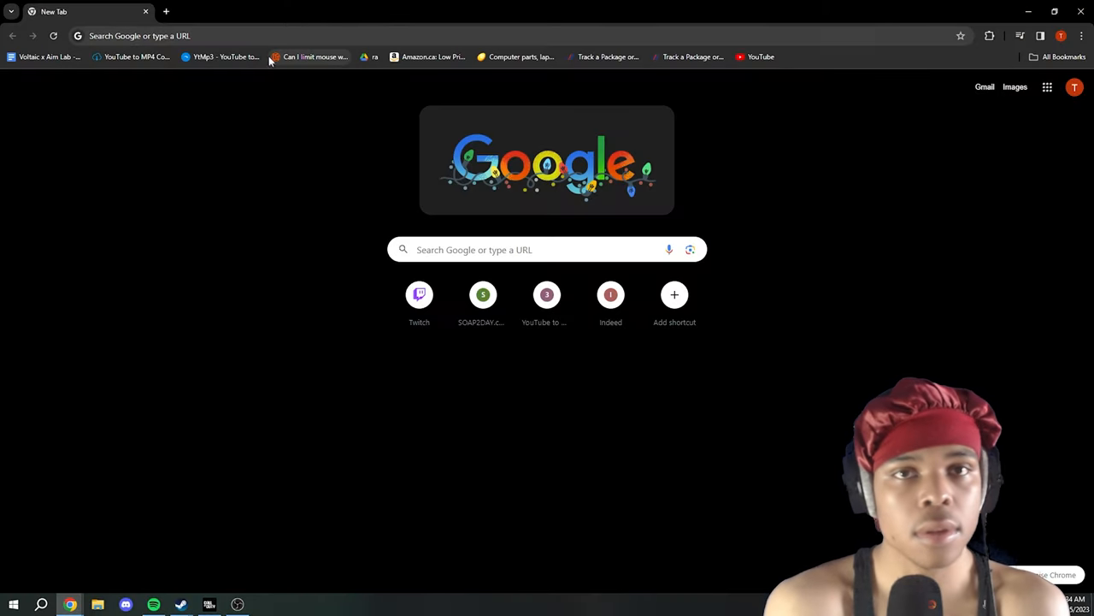
mouse_move(276, 7)
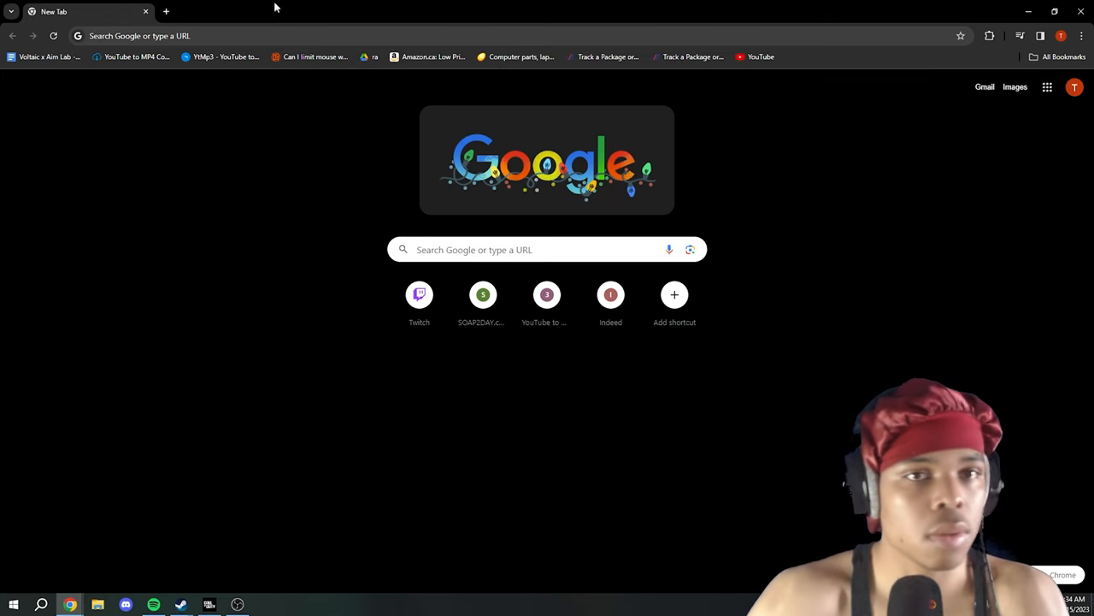
Search for ds4-windows.com and go to the official DS4Windows site from the results
text(ds4-windows.com)
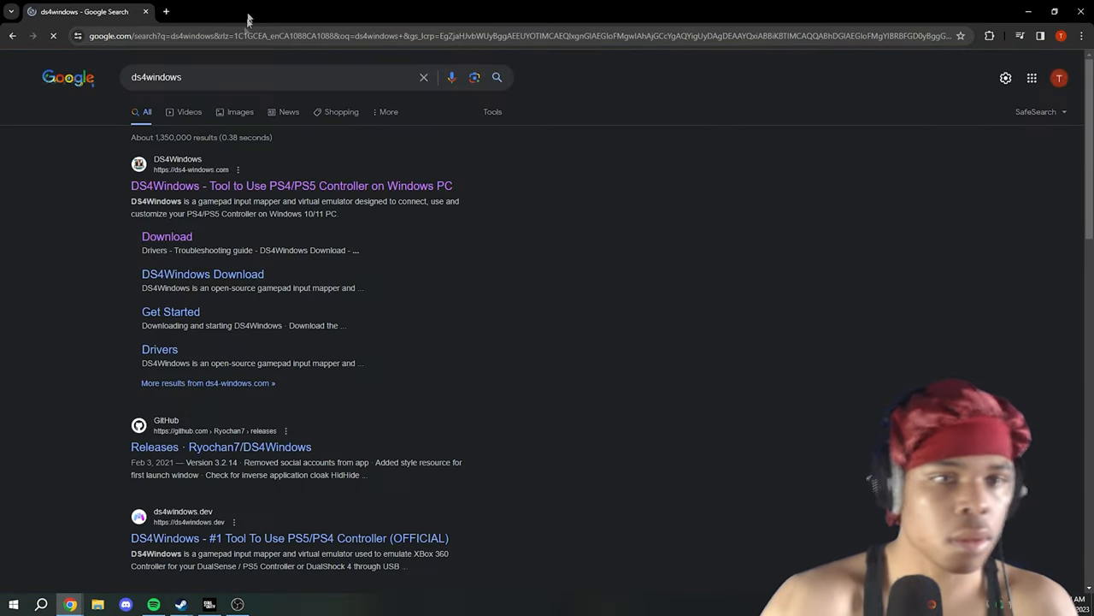
click(291, 186)
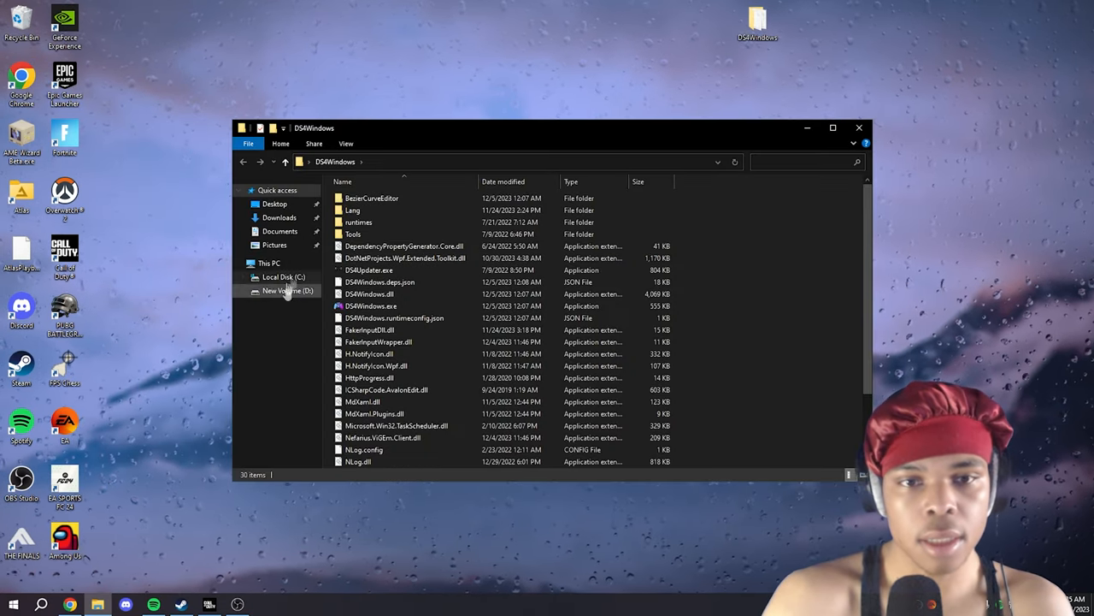
Launch DS4Windows.exe from the extracted folder and dismiss the first-launch device support notice
click(376, 305)
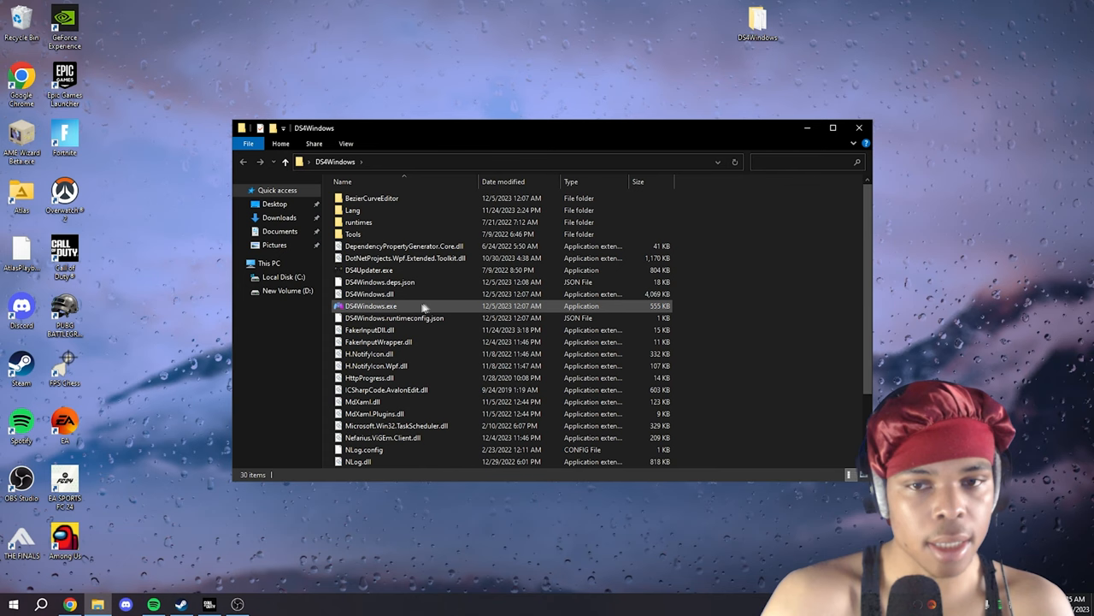
click(369, 305)
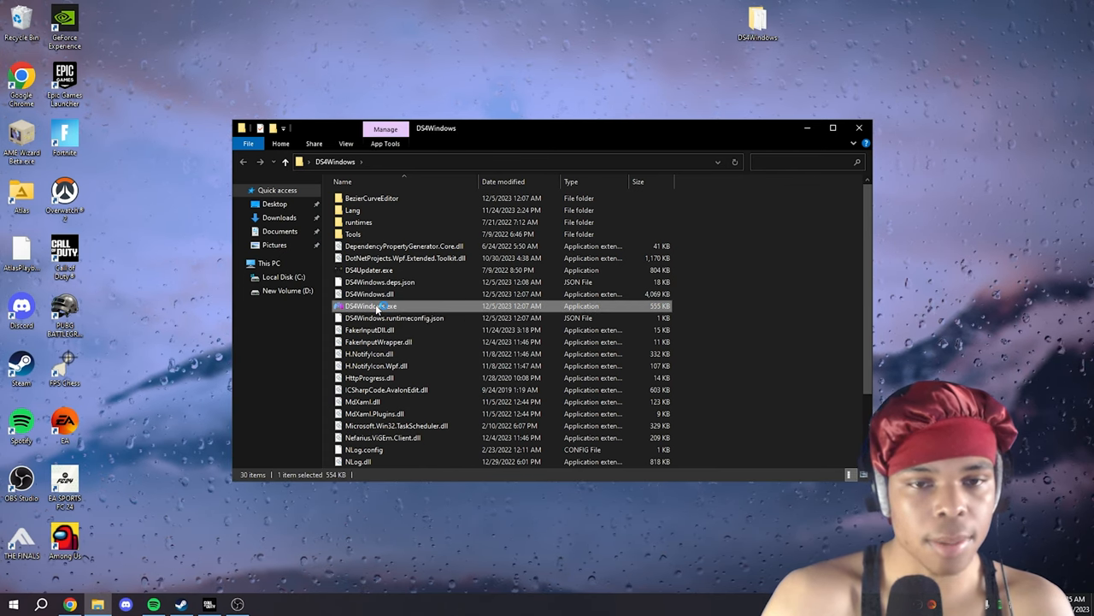
double_click(369, 305)
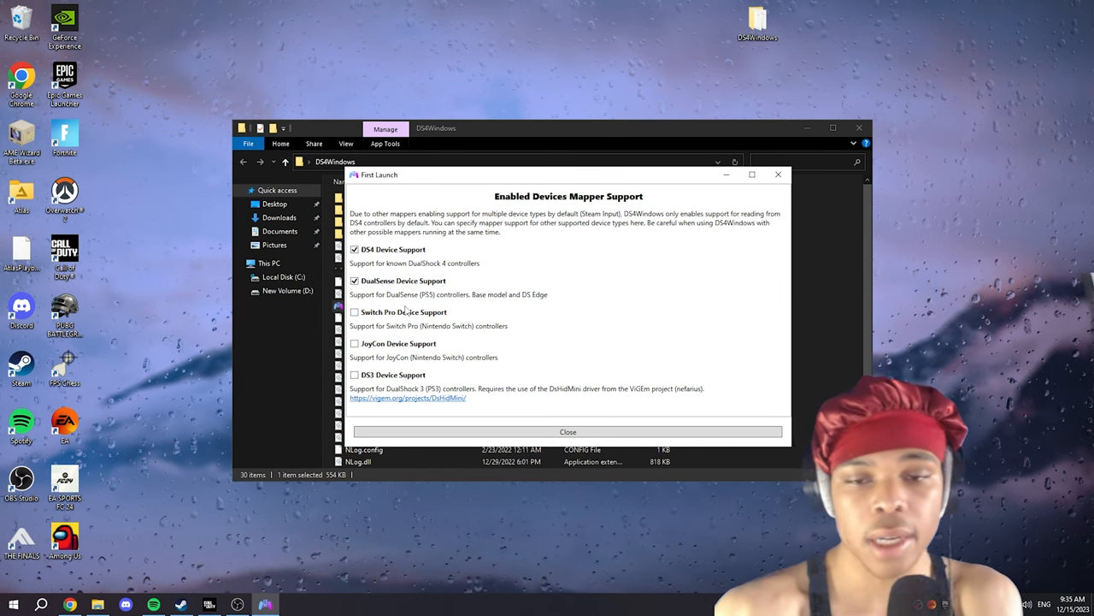
click(567, 431)
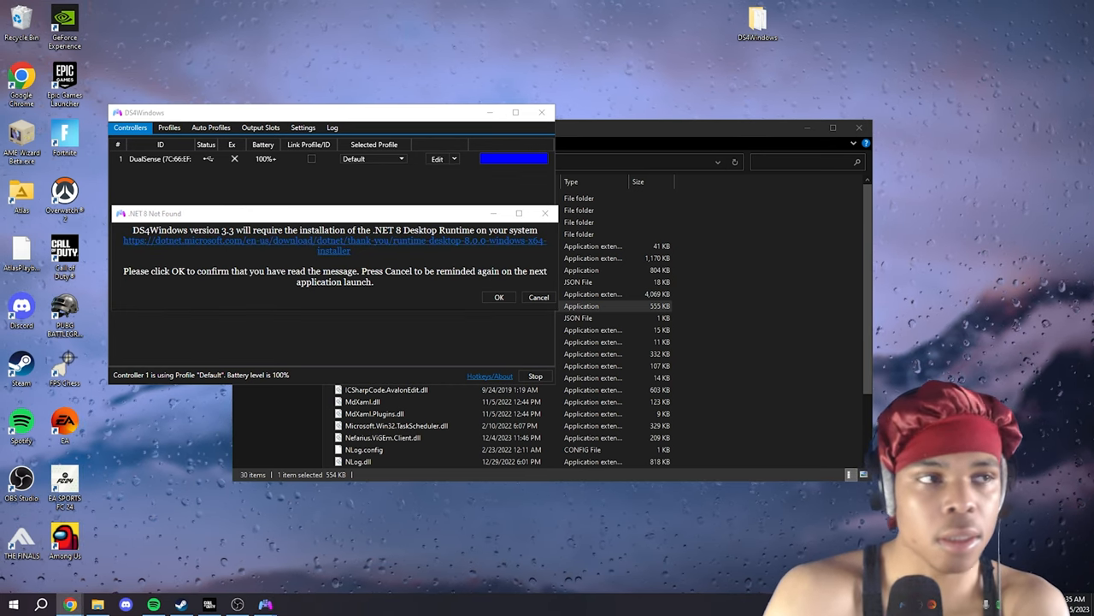
Download and install the .NET 8 Desktop Runtime, then acknowledge DS4Windows' requirement message
click(334, 245)
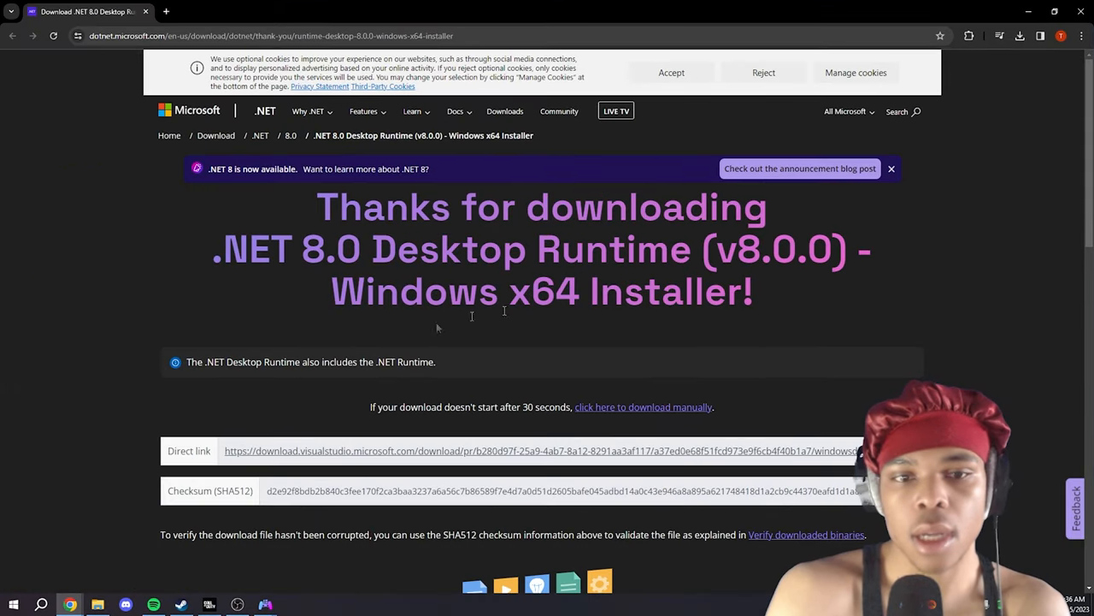
click(1020, 36)
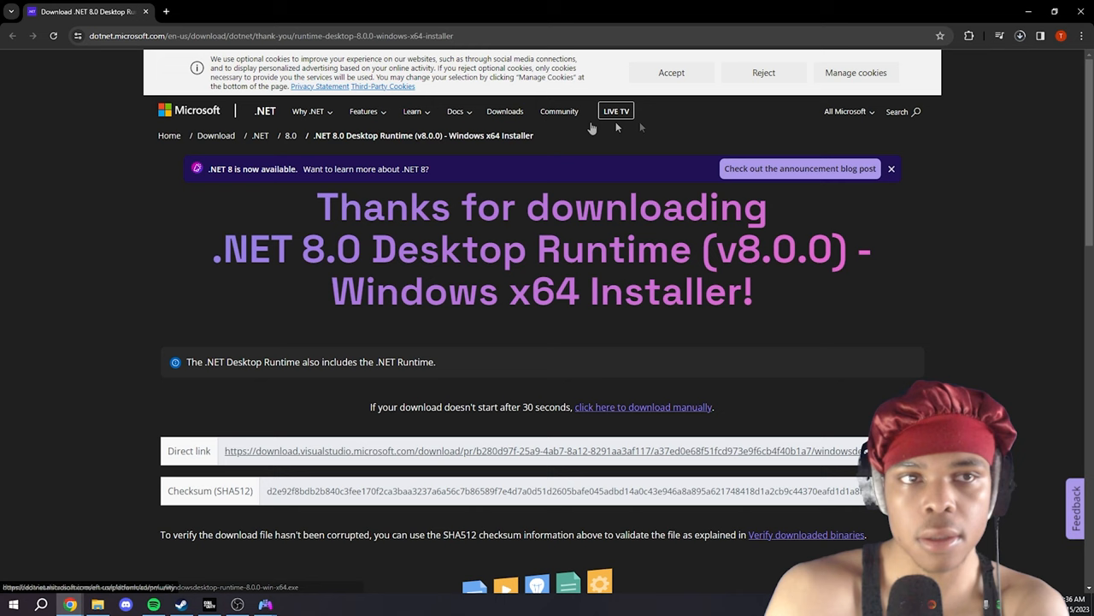
click(1019, 36)
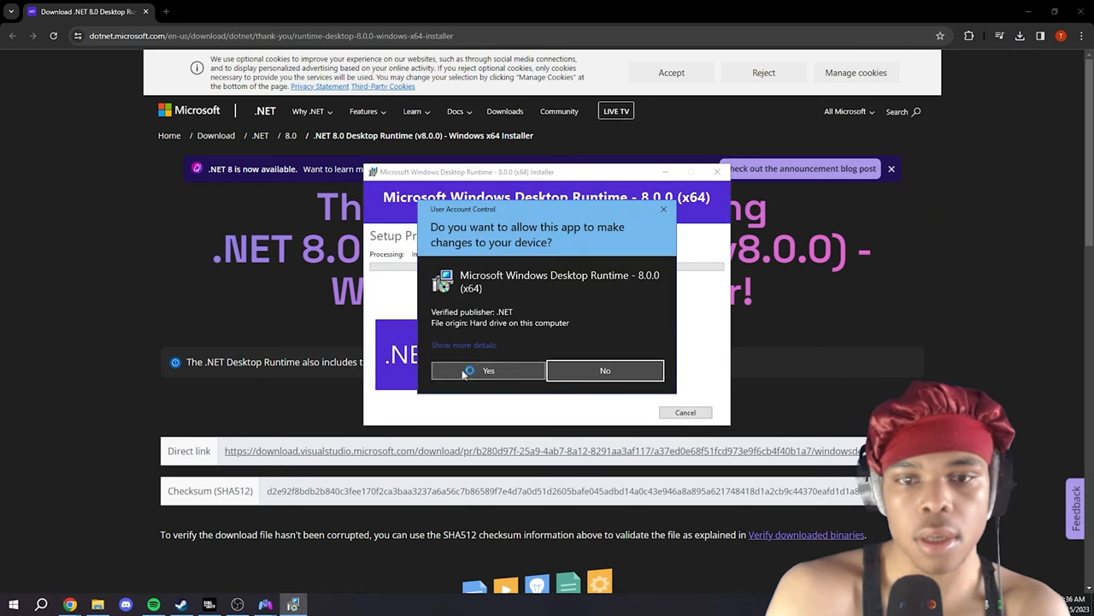
click(488, 370)
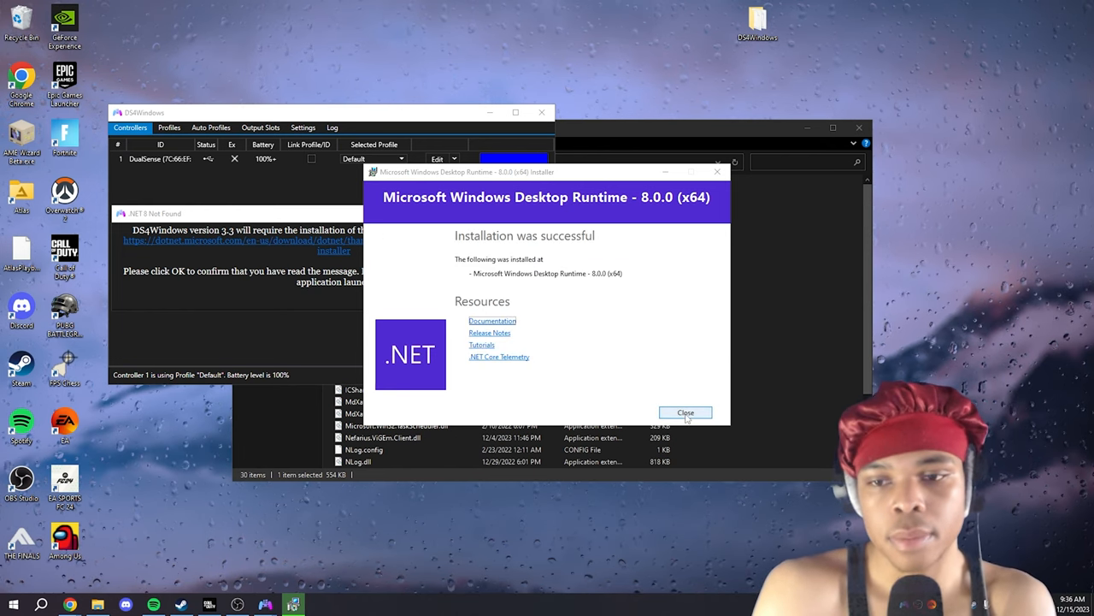
click(685, 412)
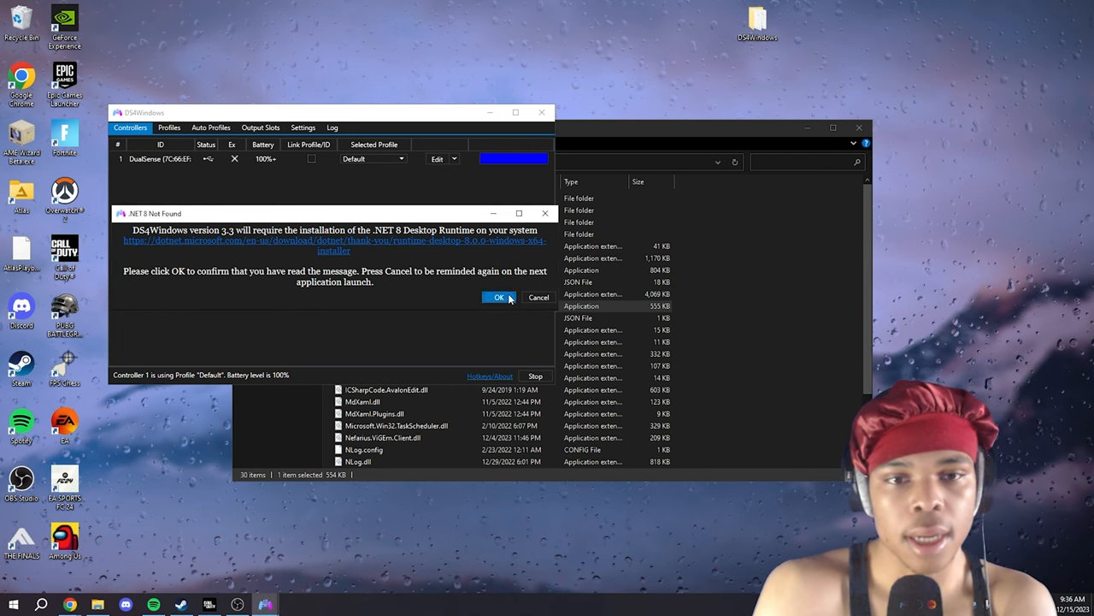
click(498, 297)
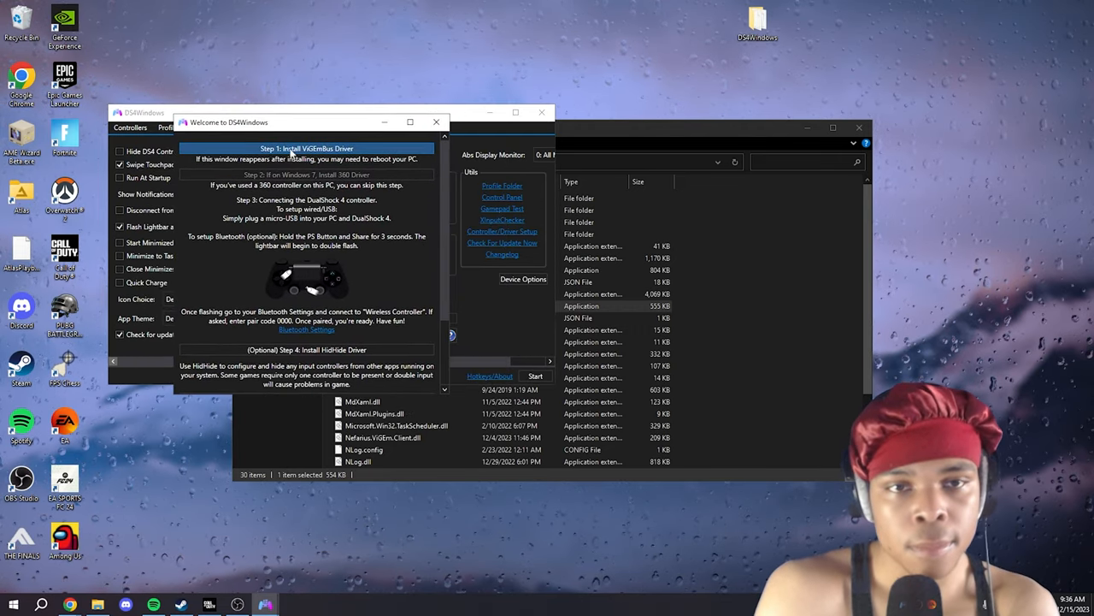
Start the ViGEmBus driver install, cancel the already-installed setup, and close the welcome guide
click(306, 148)
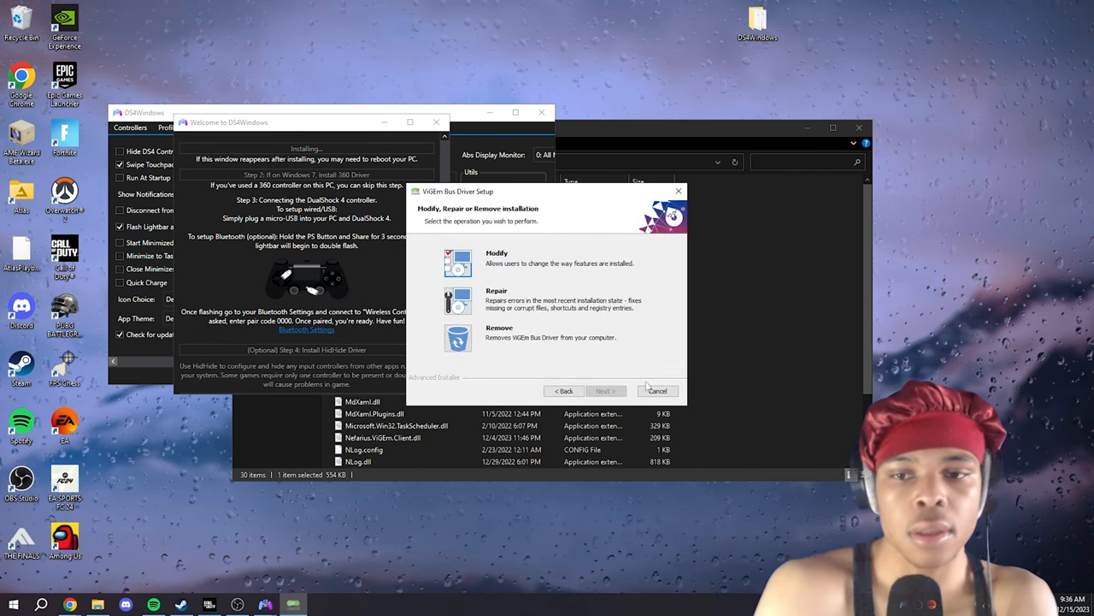
click(656, 390)
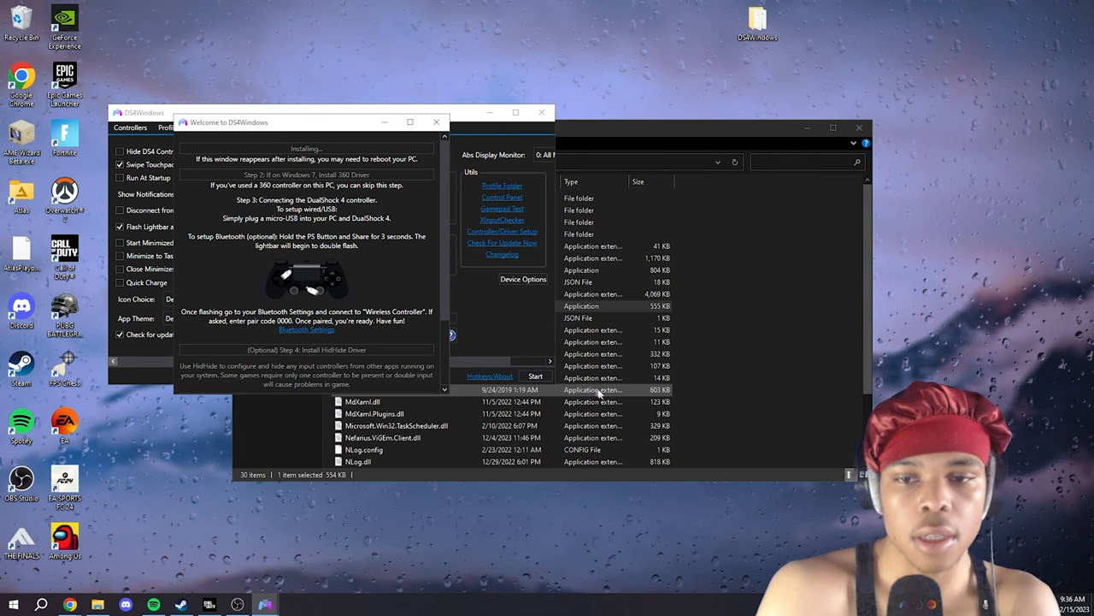
click(437, 121)
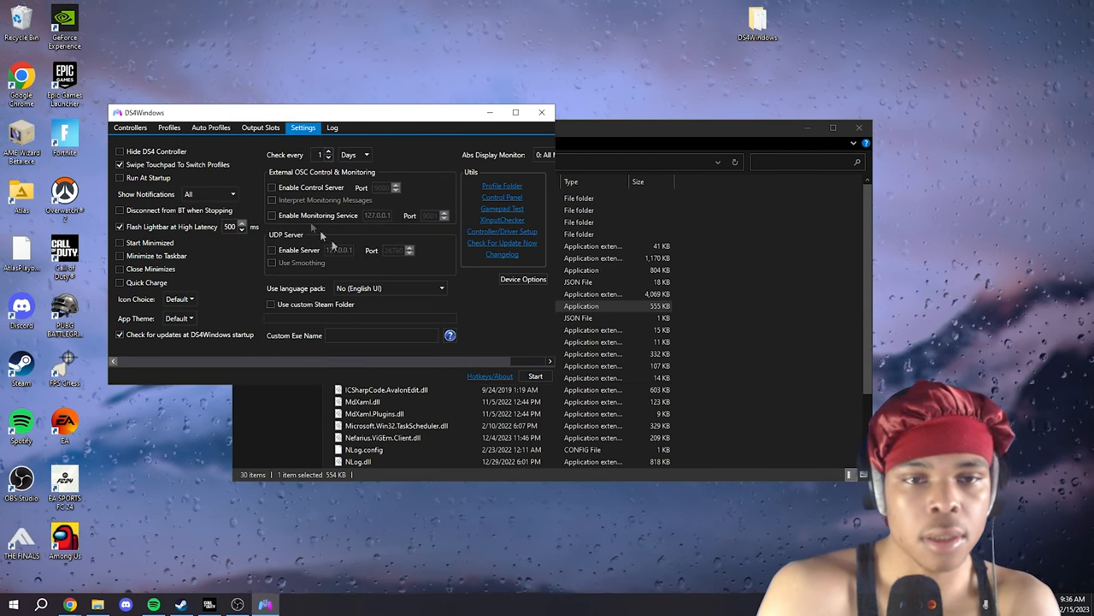
click(130, 128)
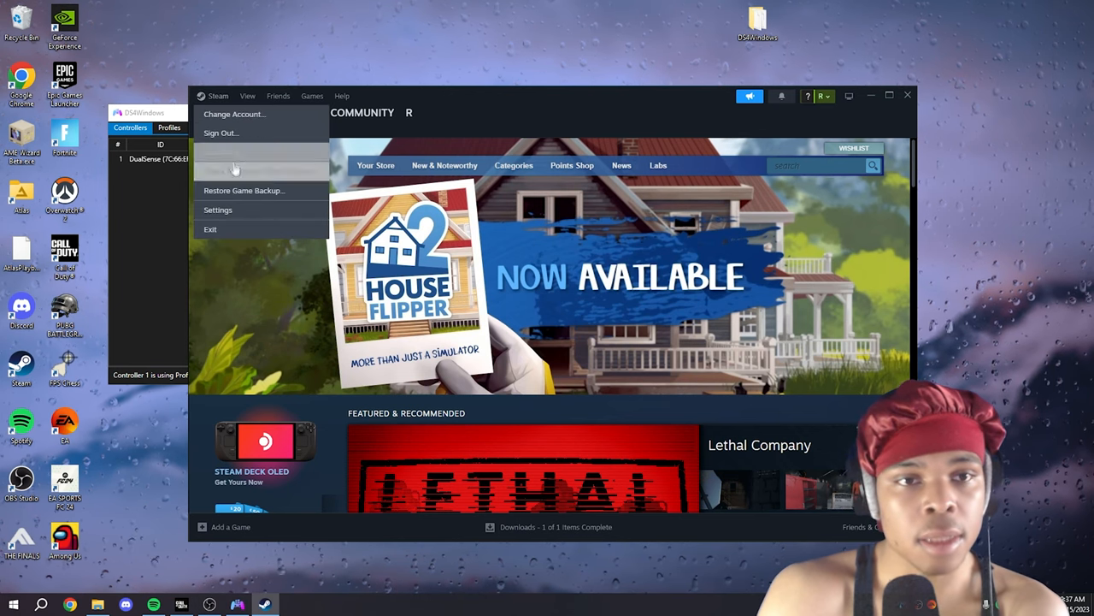
Go to Steam Settings > Controller and change PlayStation Controller Support
click(217, 210)
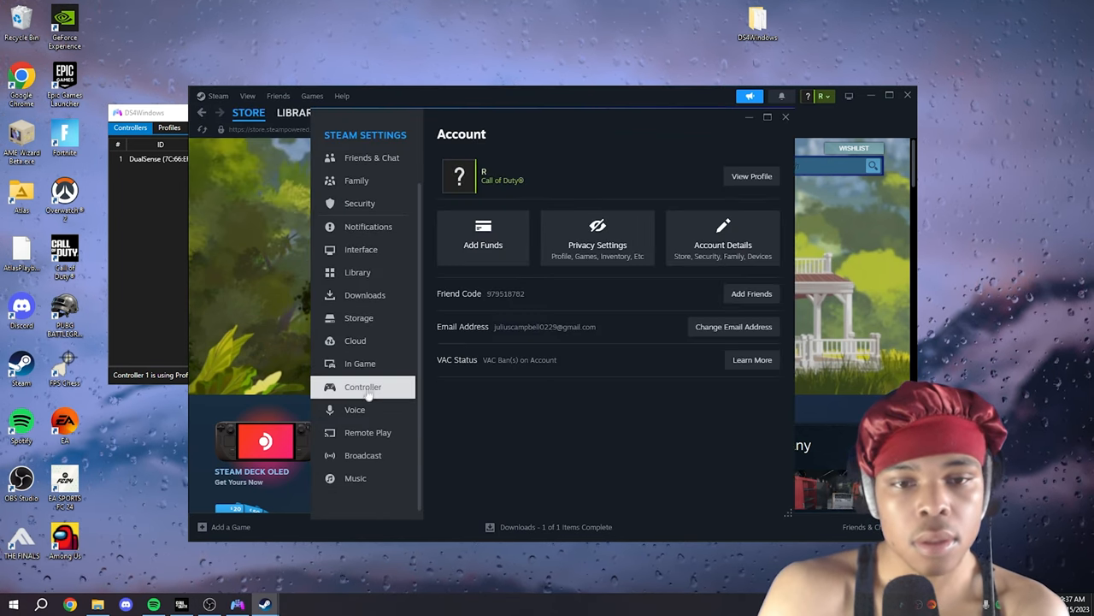
click(363, 386)
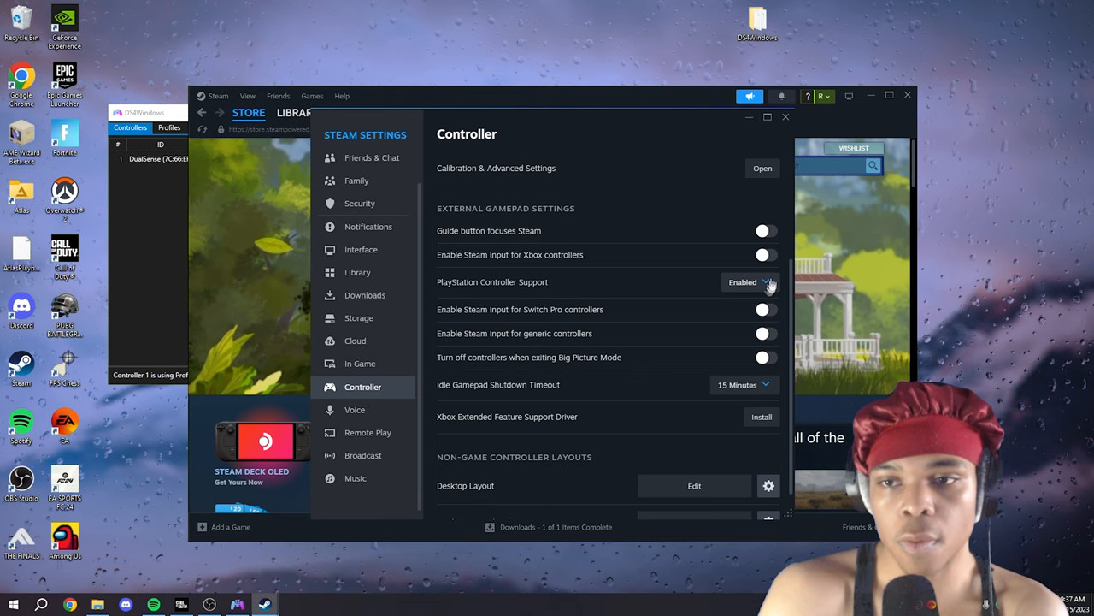
click(742, 282)
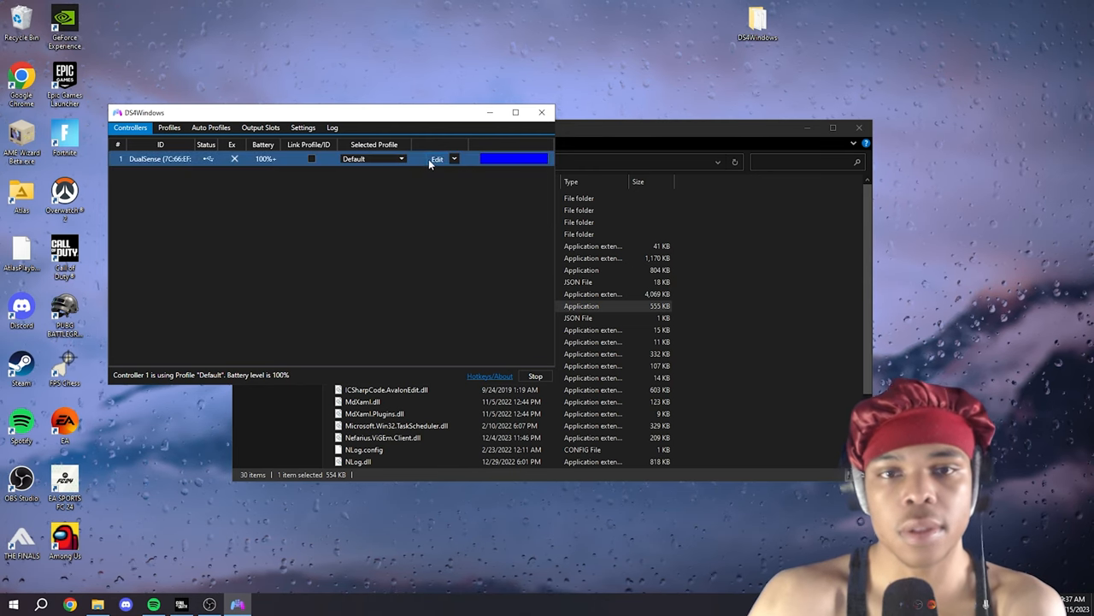
Set the Default profile's emulated controller to Xbox 360 and pick L3 for remapping
click(437, 159)
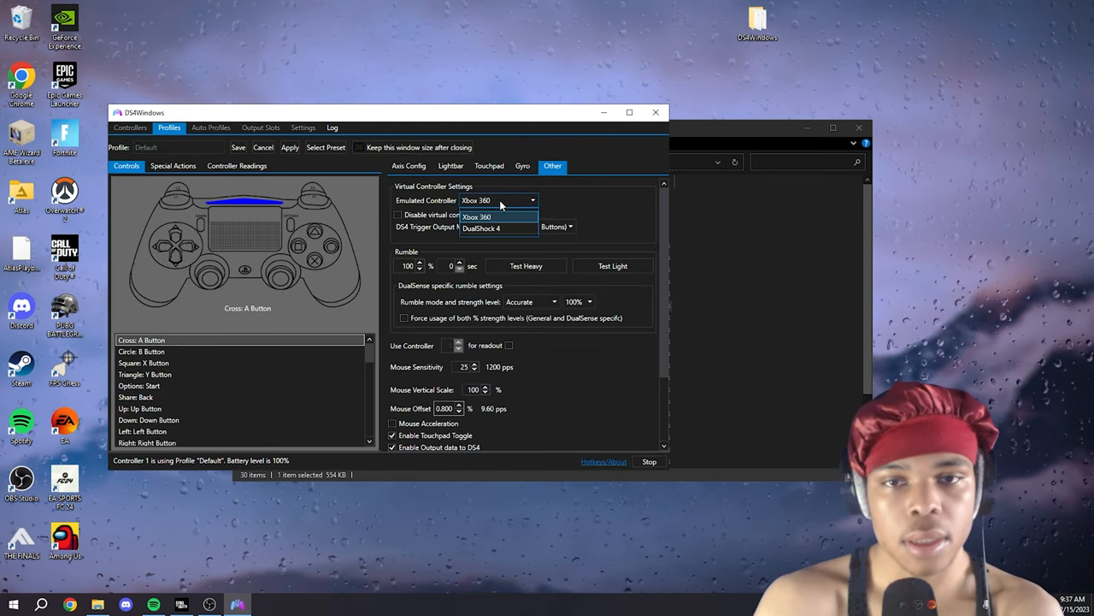
click(477, 217)
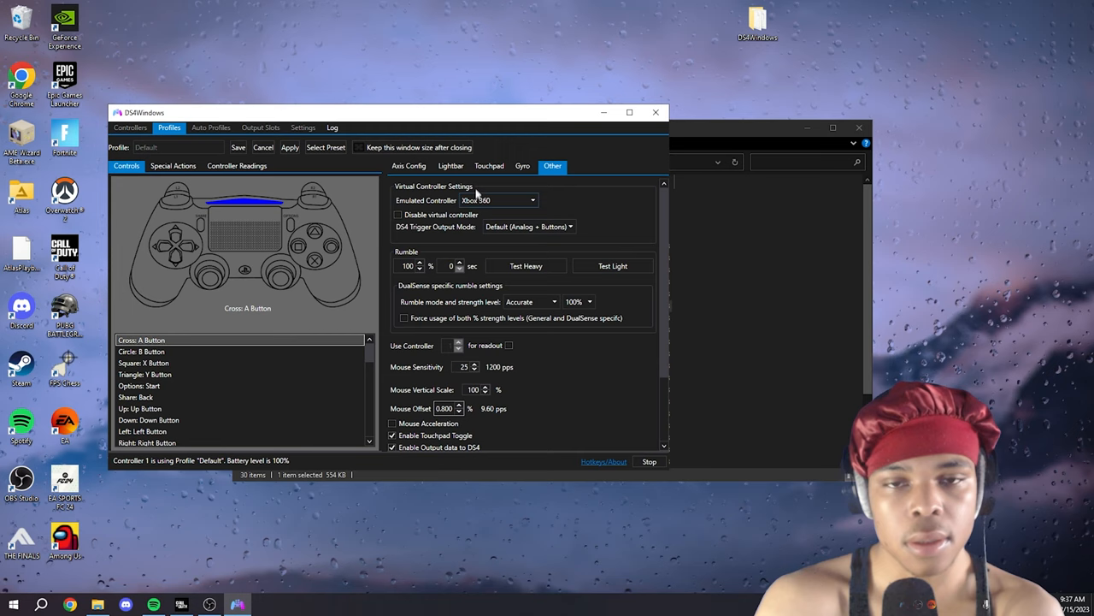
click(409, 165)
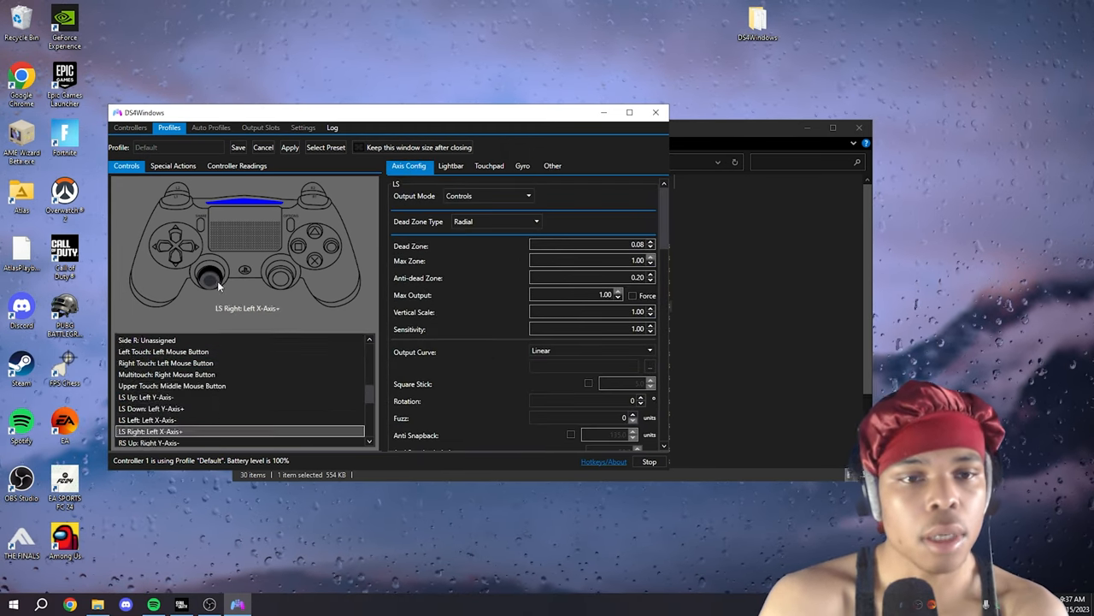
click(211, 276)
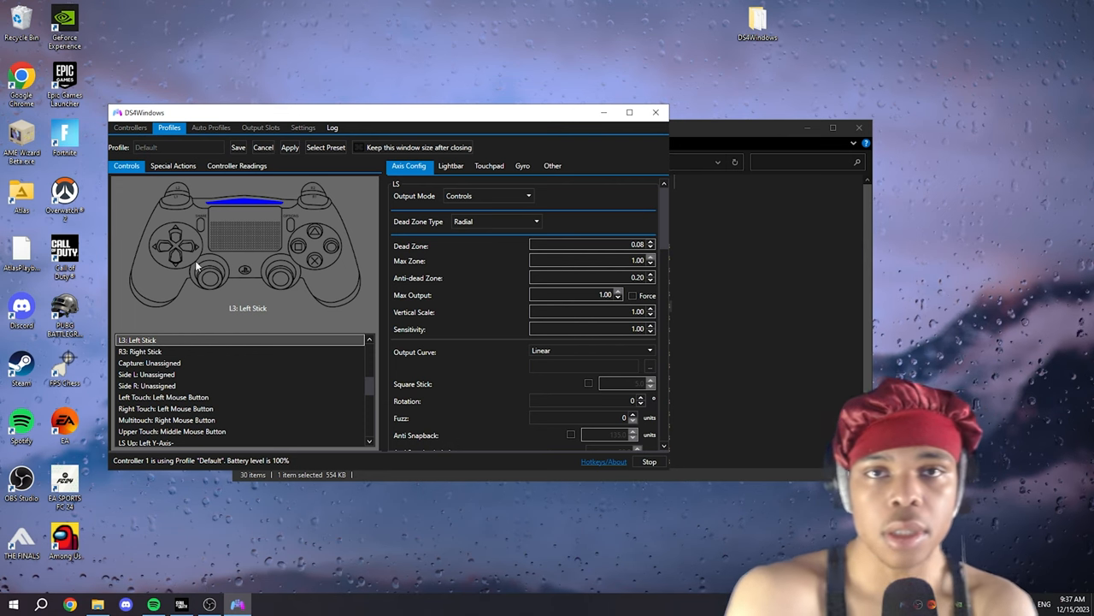
click(171, 431)
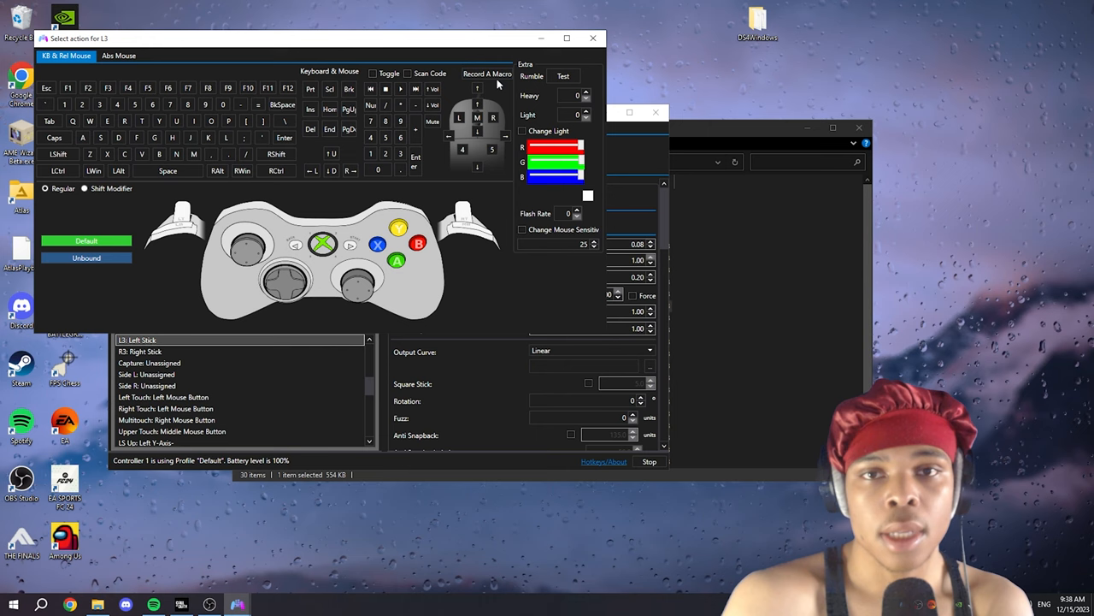
Record a Y, Y macro with recorded delays on L3, adjust the ~30 ms waits and playback mode
click(486, 73)
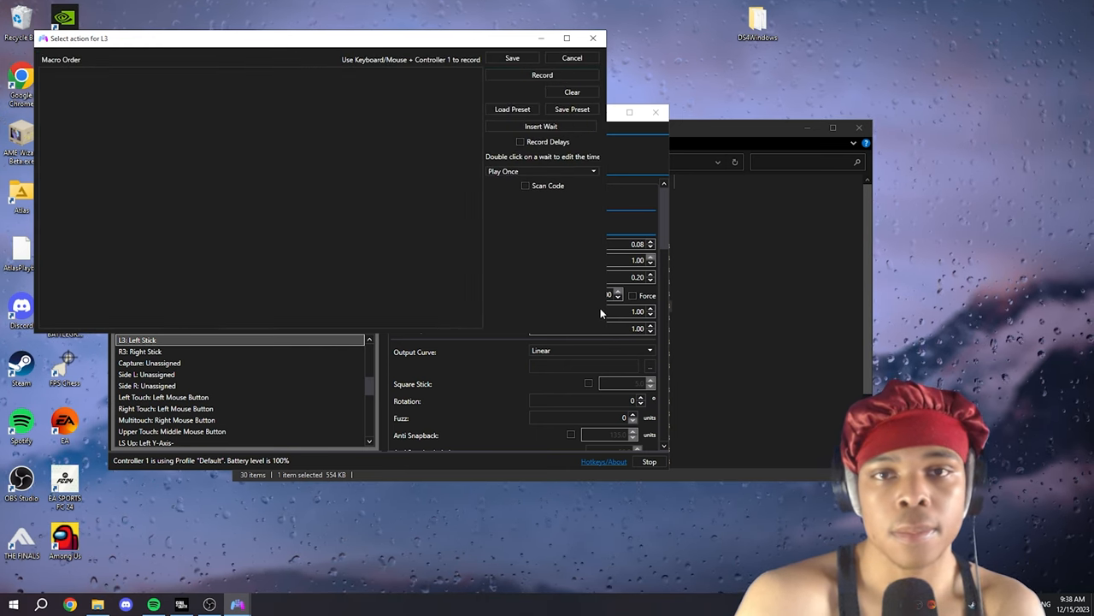
drag(257, 37, 312, 55)
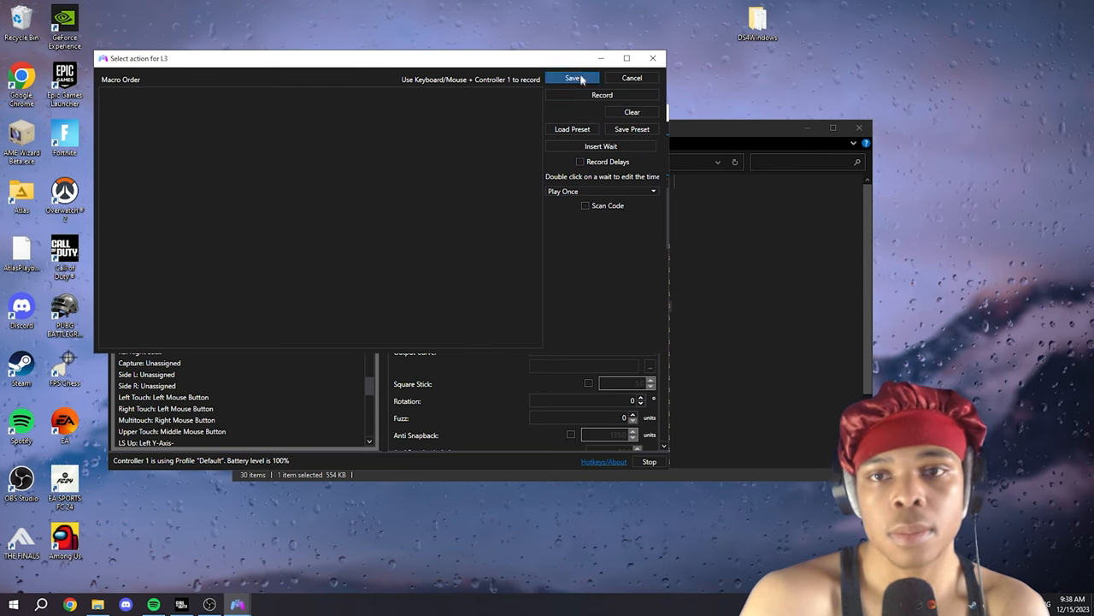
click(581, 161)
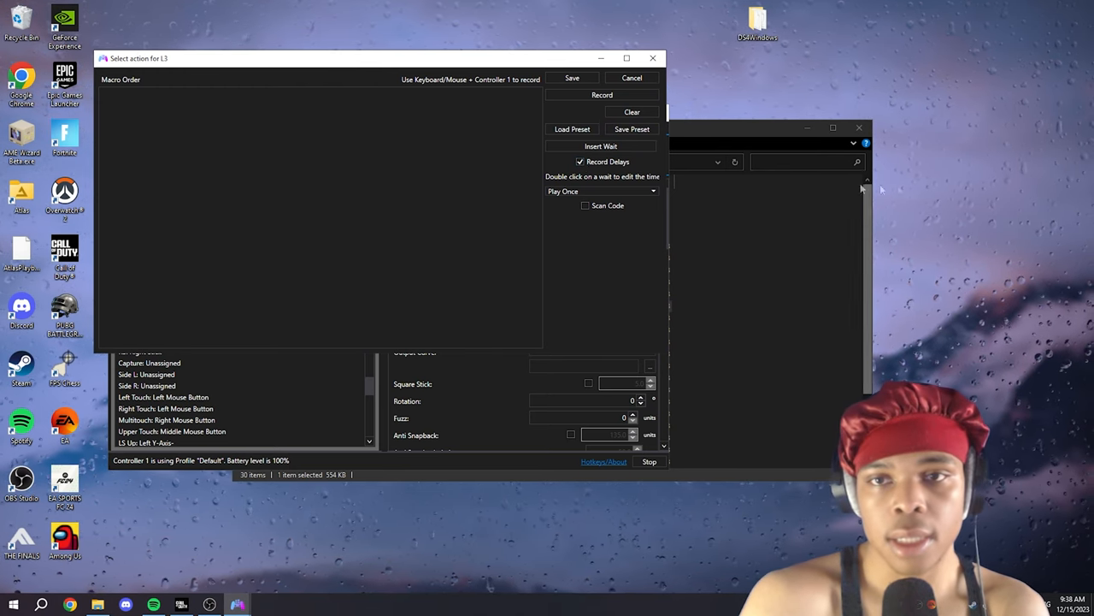
click(602, 95)
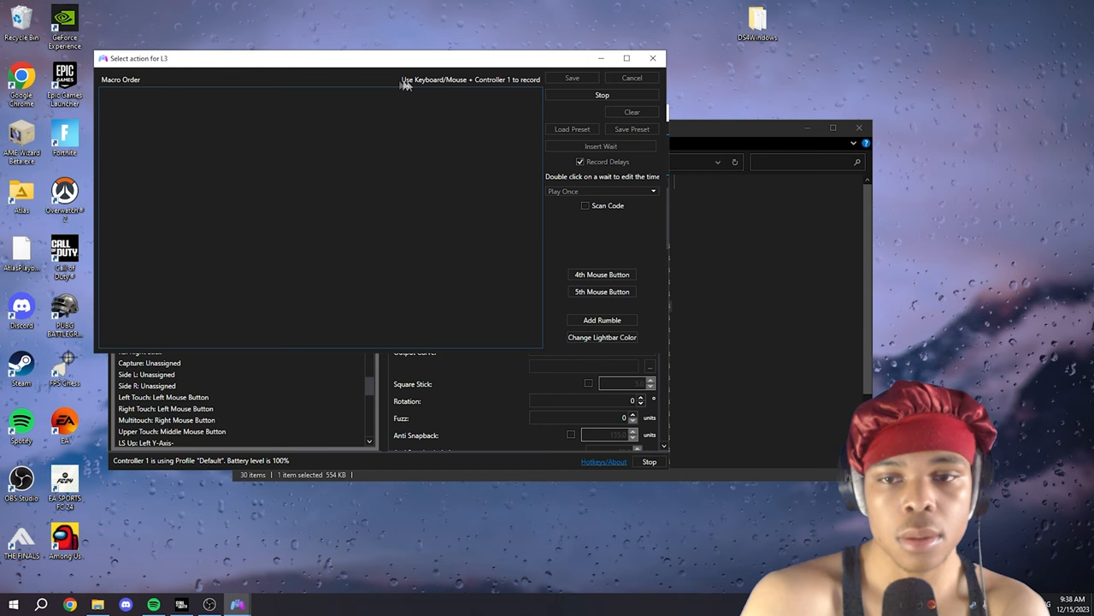
mouse_move(354, 87)
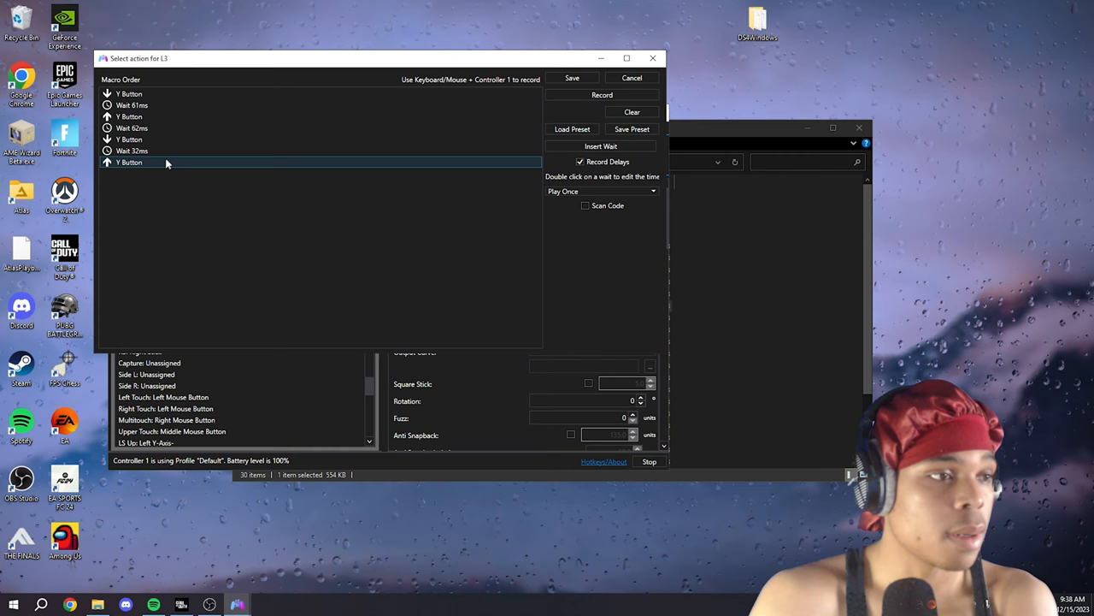
double_click(133, 128)
text(30)
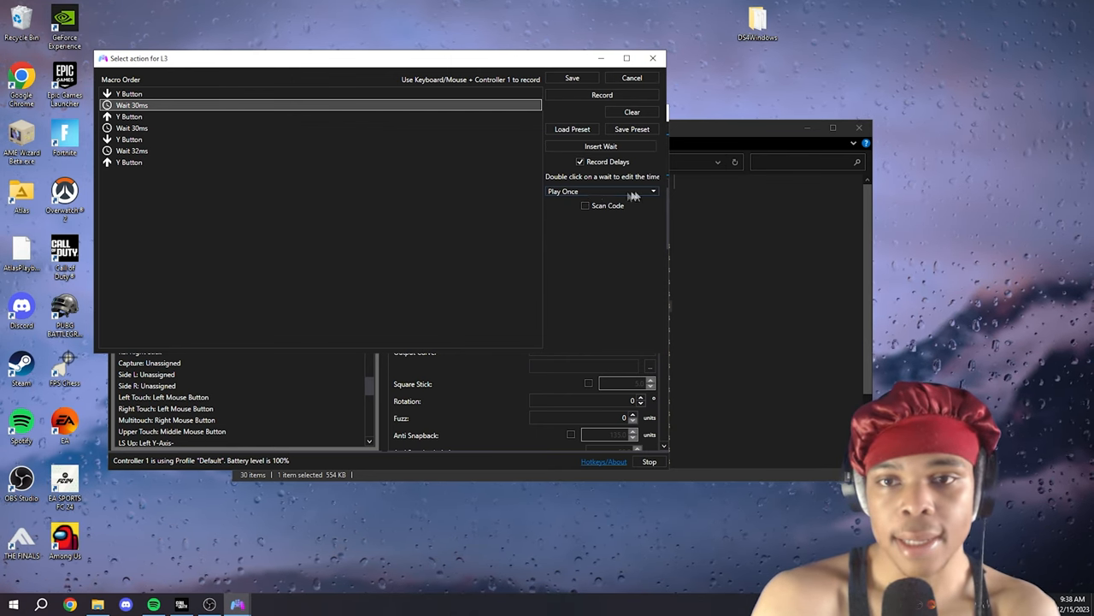
click(601, 191)
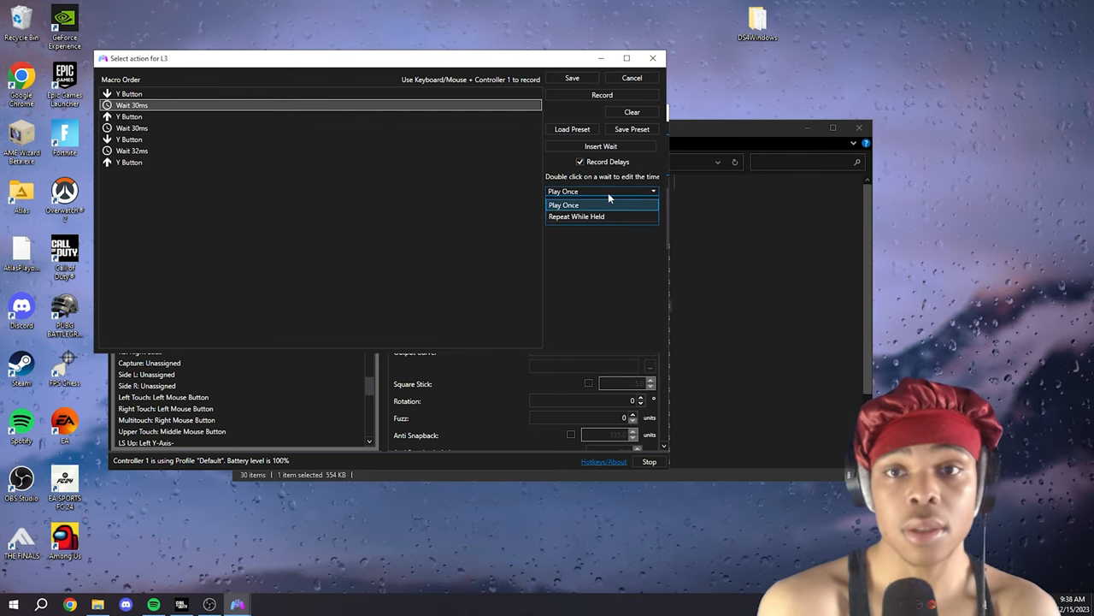
click(563, 205)
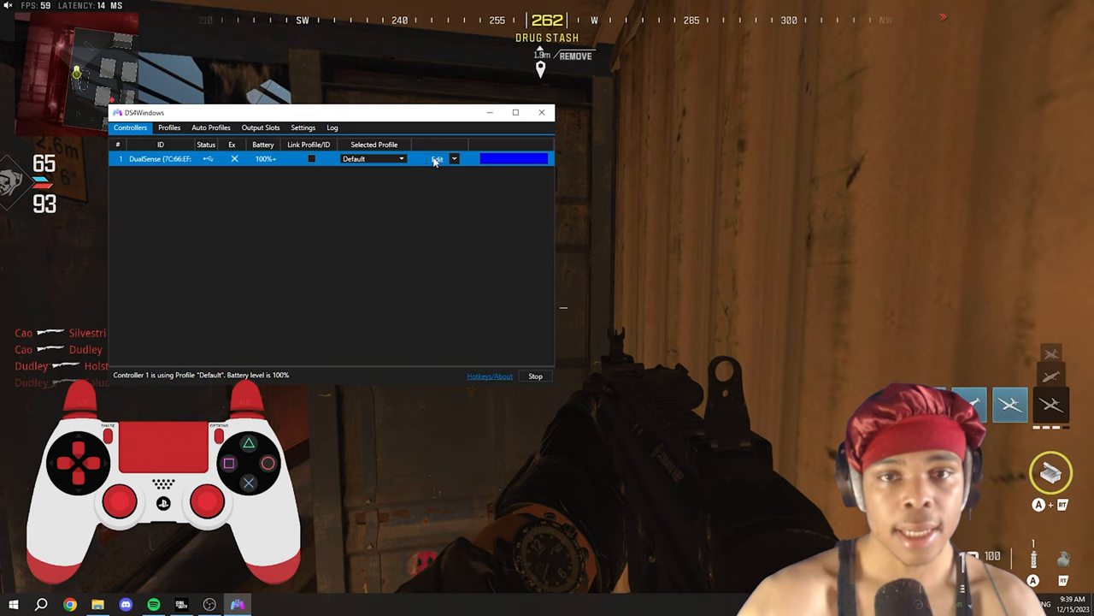
Reopen the DS4Windows Default profile editor over the running Call of Duty match
click(169, 127)
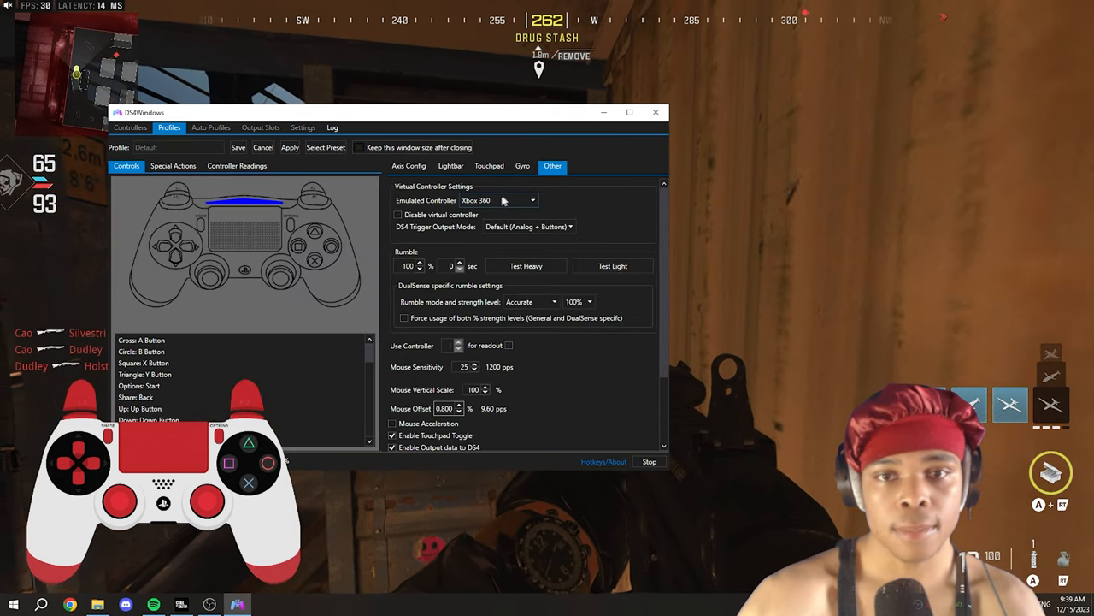